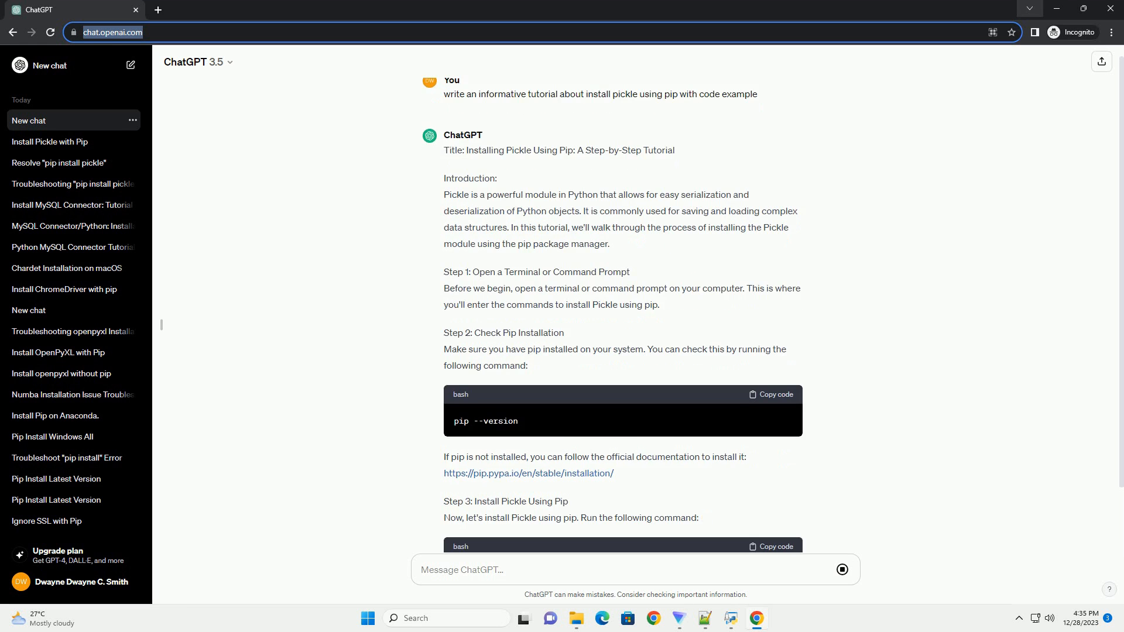
scroll(down, 3)
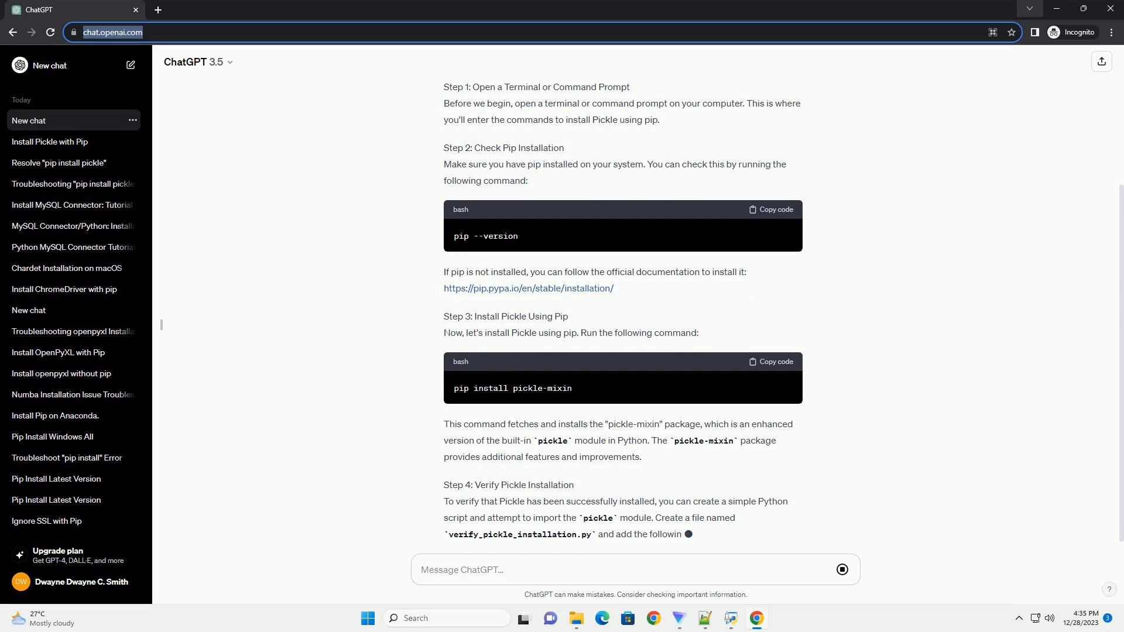
scroll(down, 3)
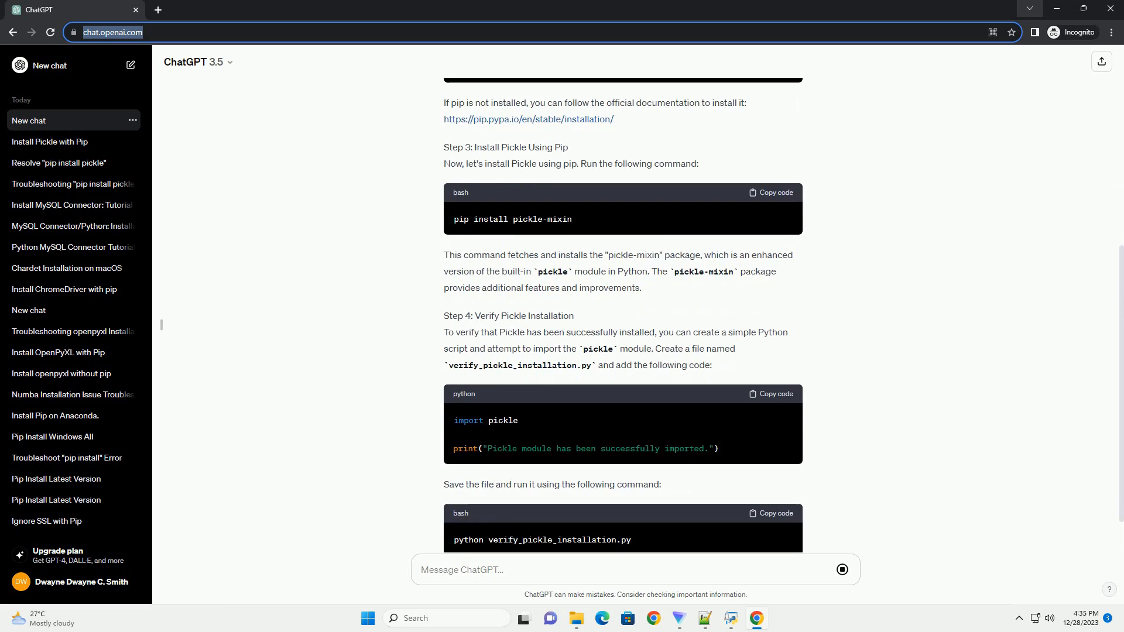
scroll(down, 3)
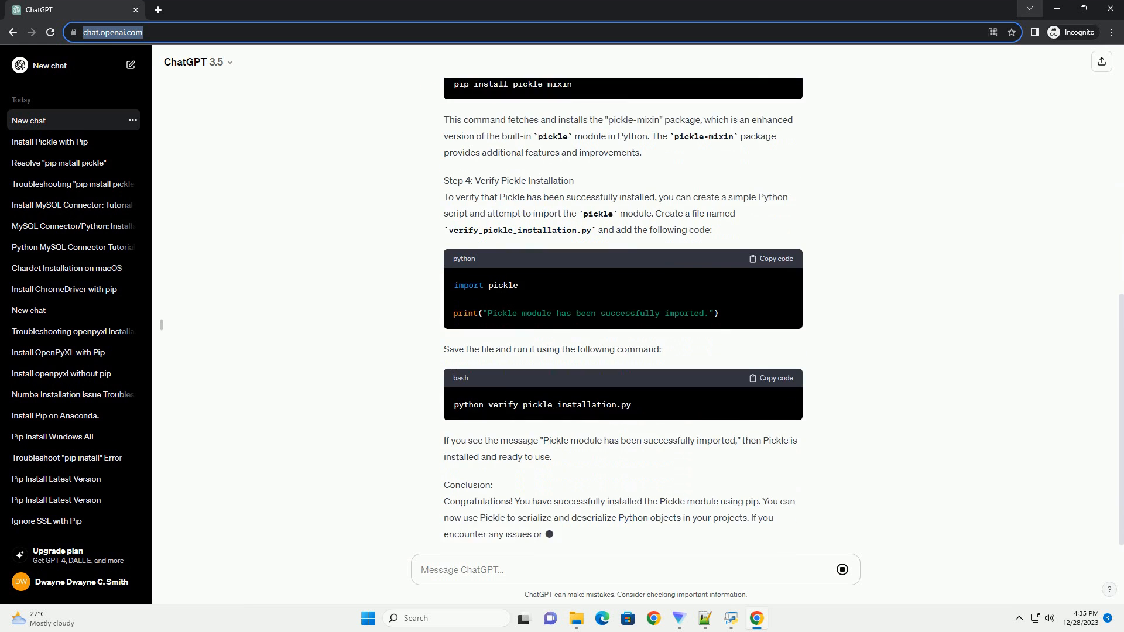